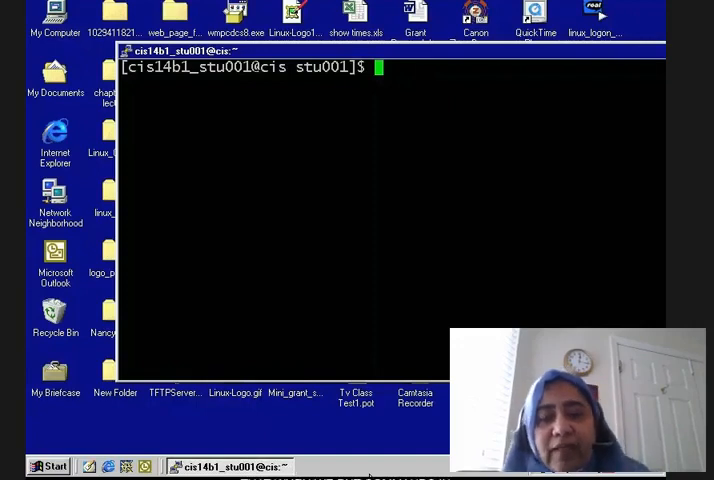
# Step: Run date and cal as separate commands, then clear the screen
pyautogui.write('da')
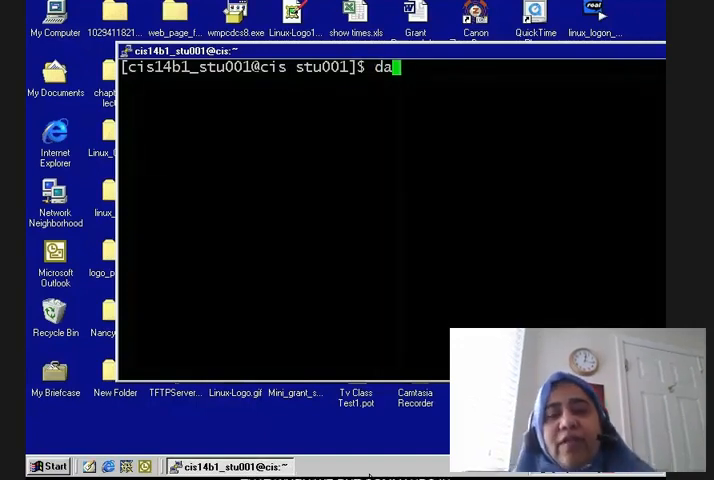
pyautogui.press('Return')
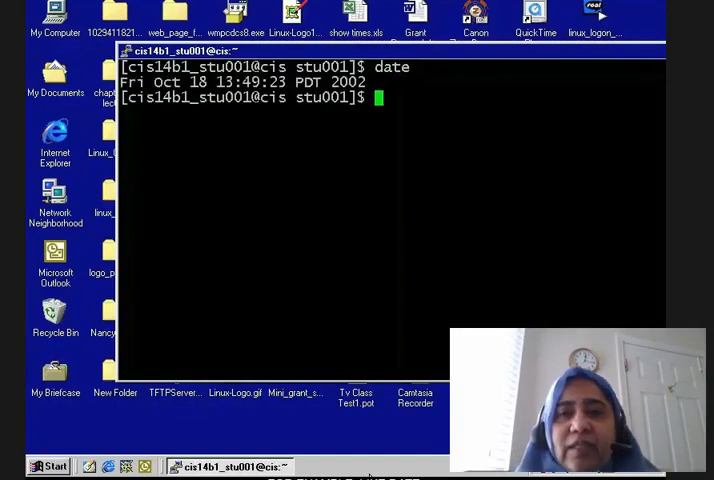
pyautogui.write('cal')
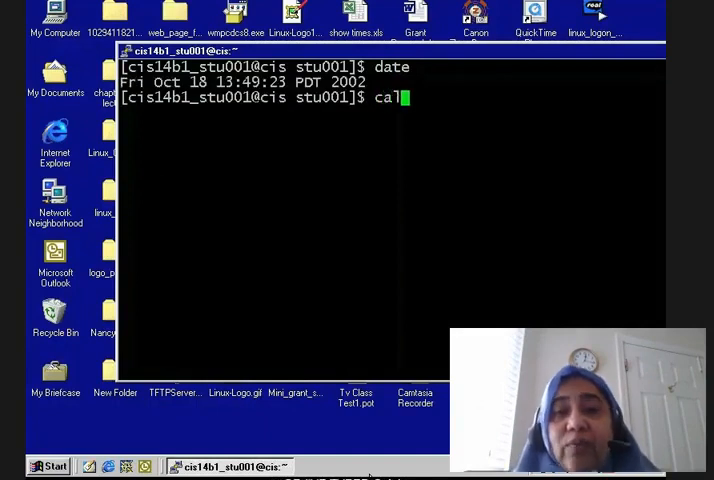
pyautogui.press('Return')
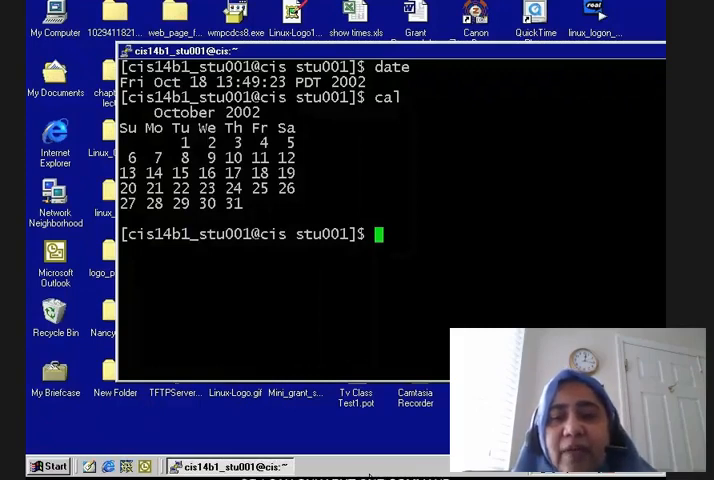
pyautogui.write('clear')
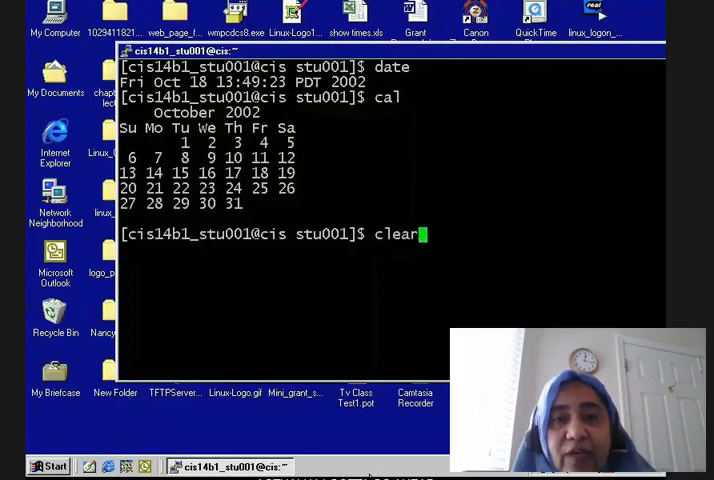
pyautogui.press('Return')
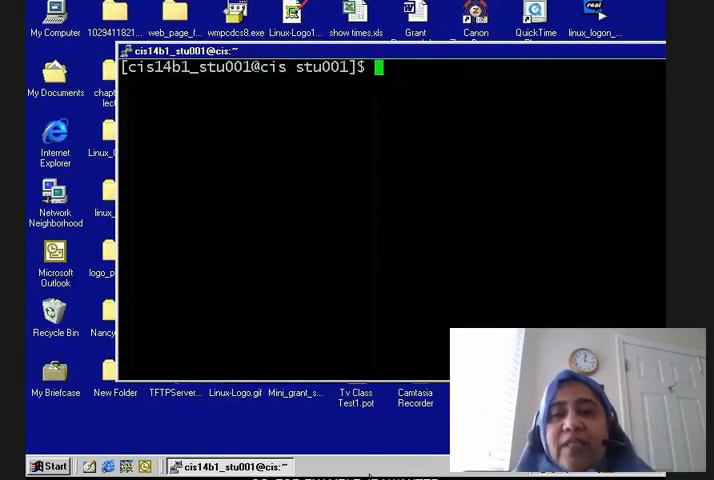
# Step: Run date;cal on one line to print the date and calendar together
pyautogui.write('d')
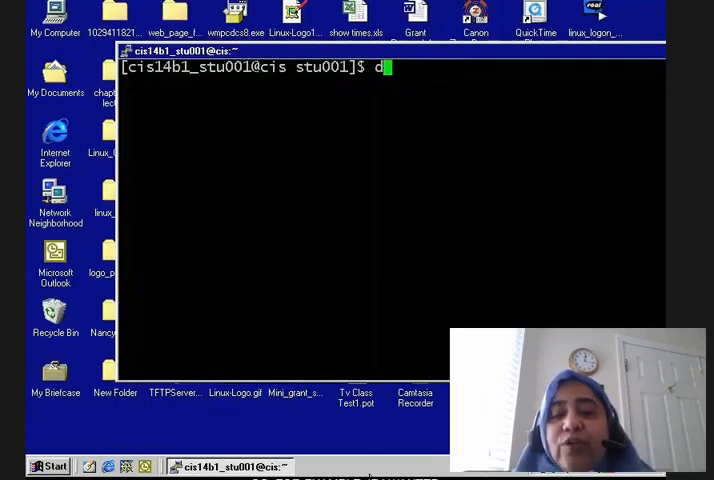
pyautogui.write('ate')
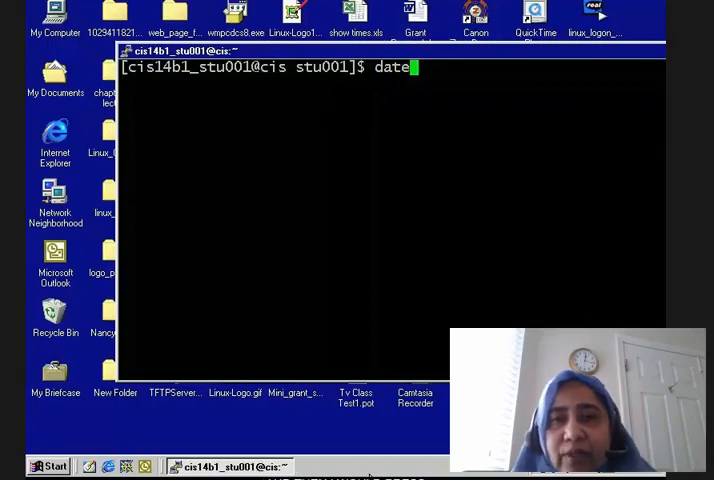
pyautogui.write(';')
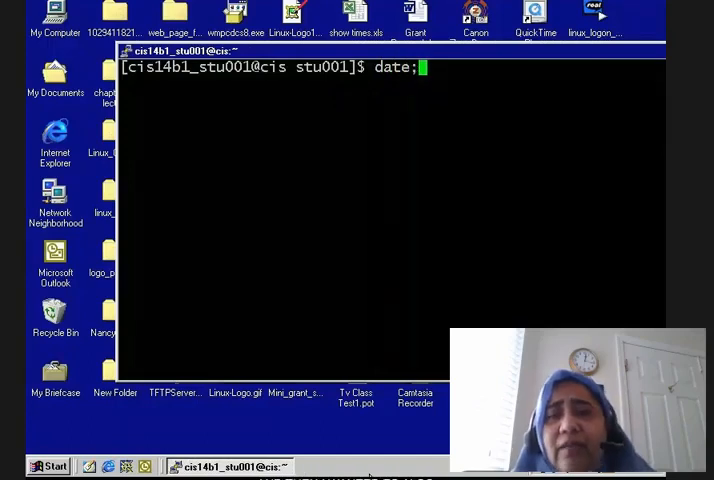
pyautogui.write('cal')
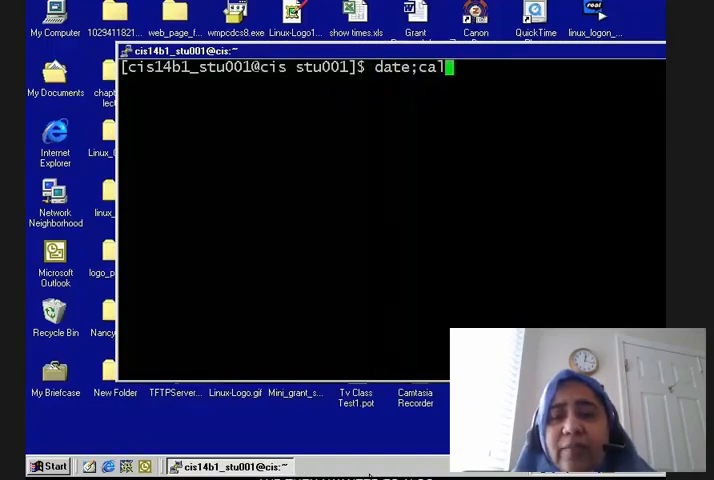
pyautogui.press('Return')
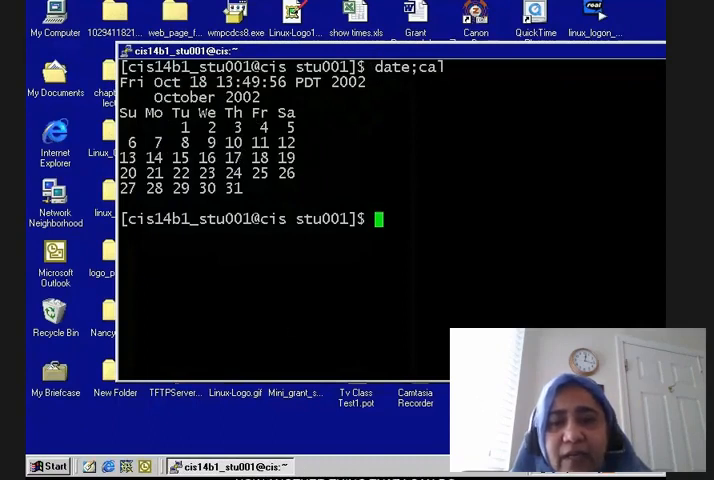
# Step: Run date;cal;date, printing date, calendar and date again, then clear the screen
pyautogui.write('date;cal')
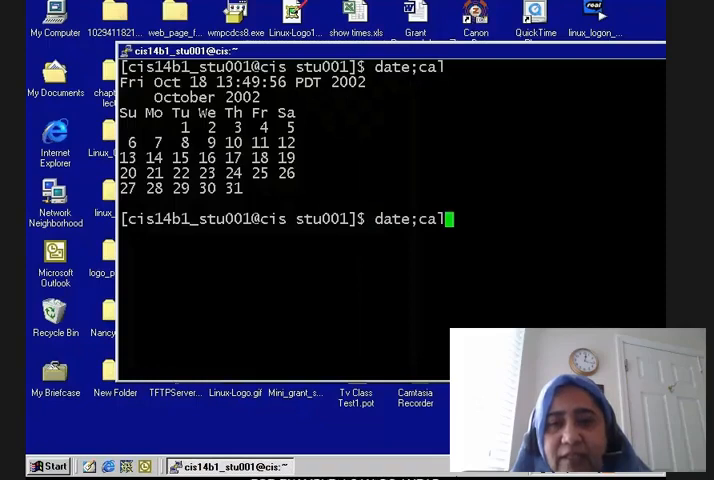
pyautogui.write(';')
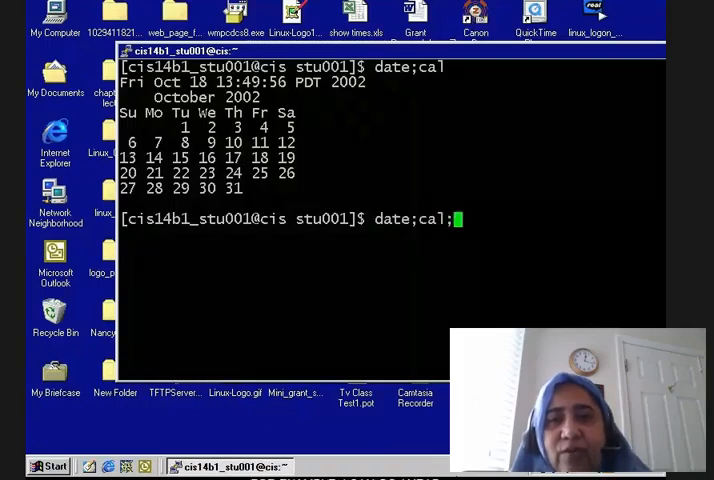
pyautogui.write(';dat')
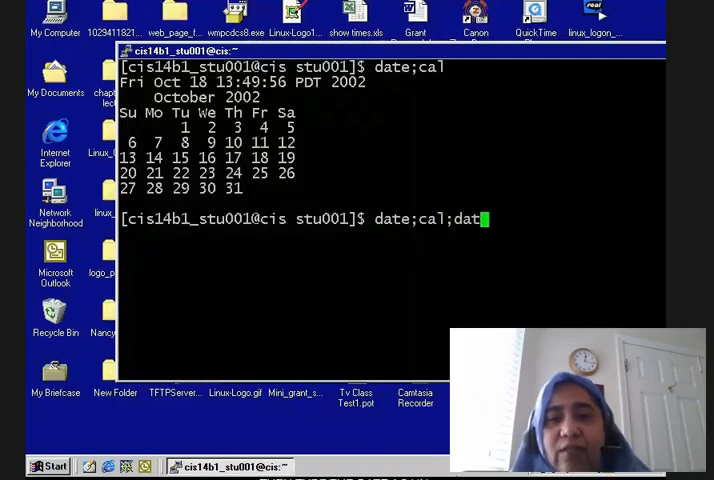
pyautogui.press('Return')
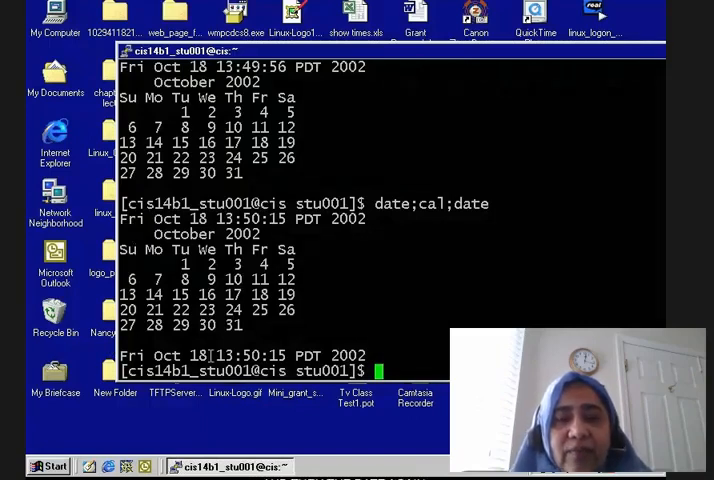
pyautogui.write('cl')
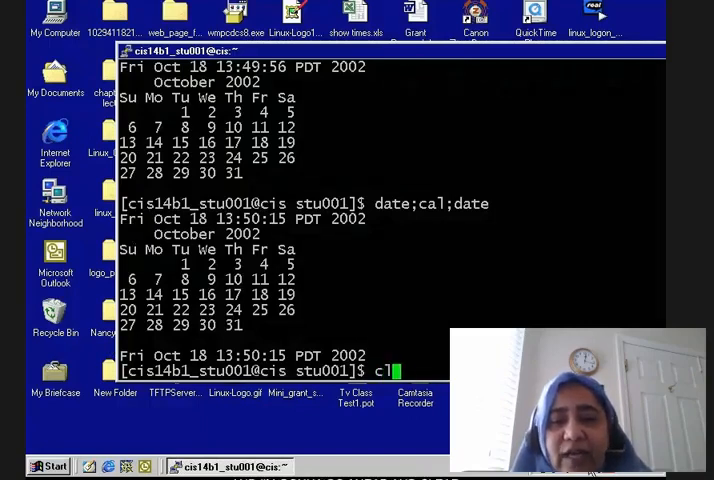
pyautogui.press('Return')
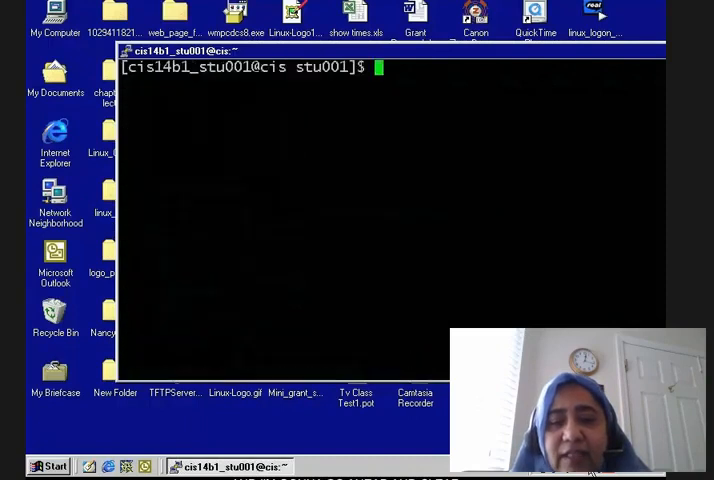
# Step: Run date;cal;date;cal to print two date-and-October 2002 calendar pairs
pyautogui.write('date;cal;date')
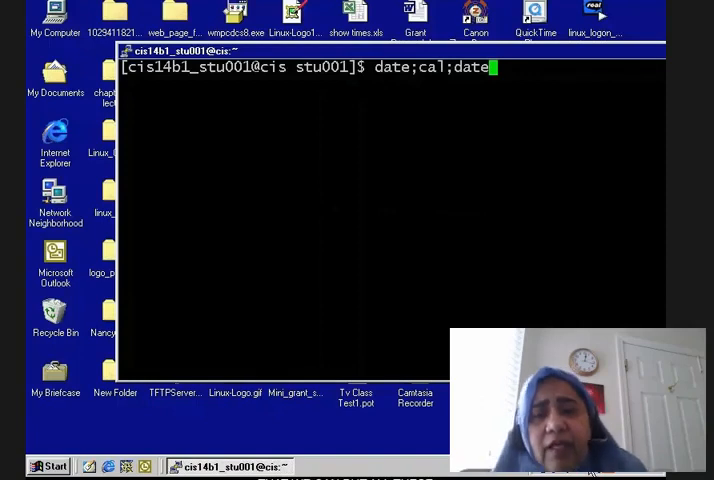
pyautogui.write(';')
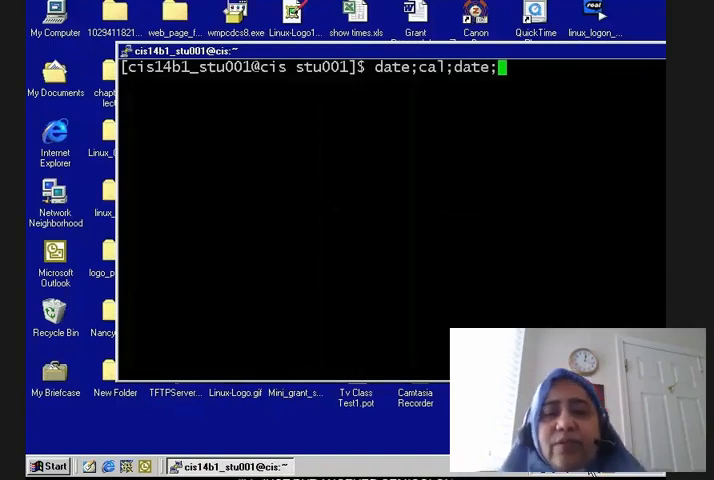
pyautogui.write('c')
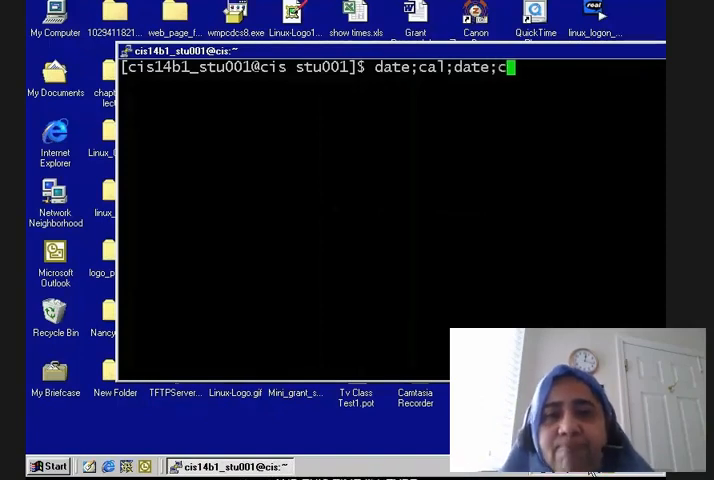
pyautogui.press('Return')
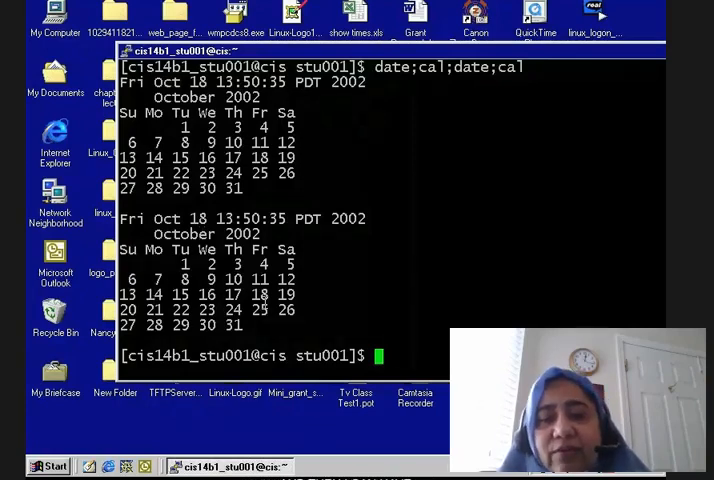
pyautogui.write('c')
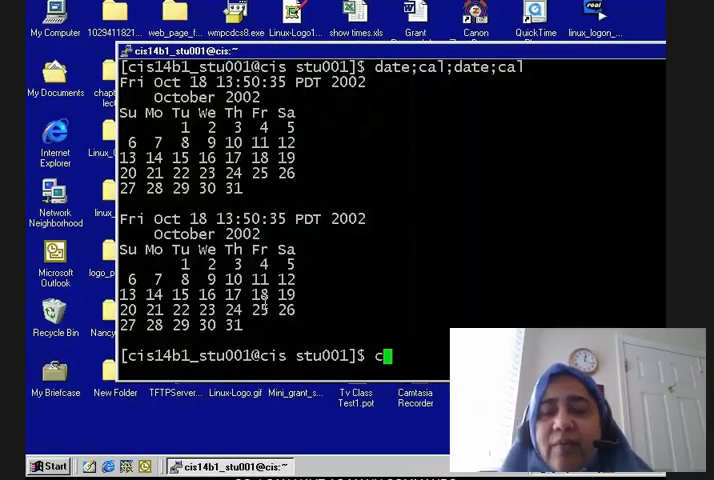
pyautogui.write('lear')
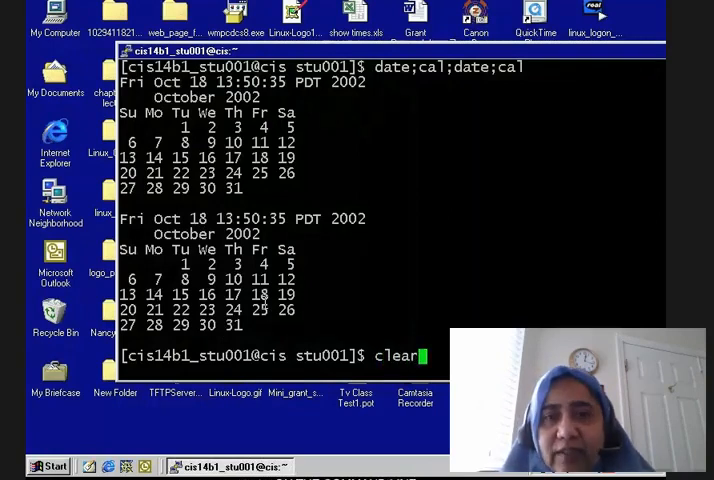
# Step: Run clear, then discard recalled clear and date;cal;date lines, leaving an empty prompt
pyautogui.press('Return')
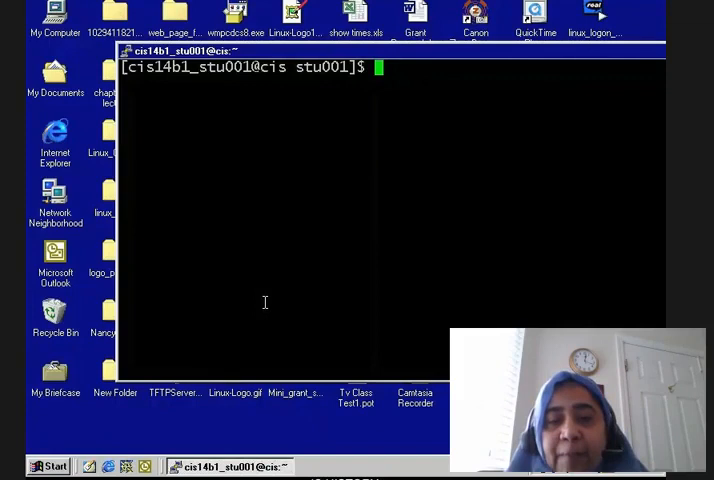
pyautogui.write('clear')
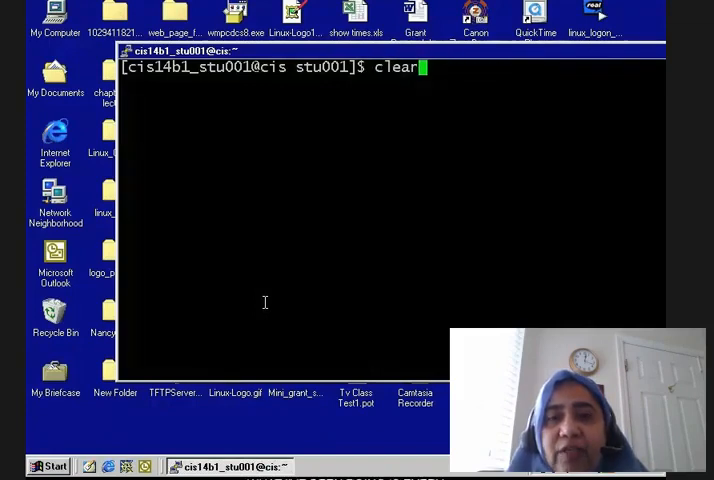
pyautogui.press('Return')
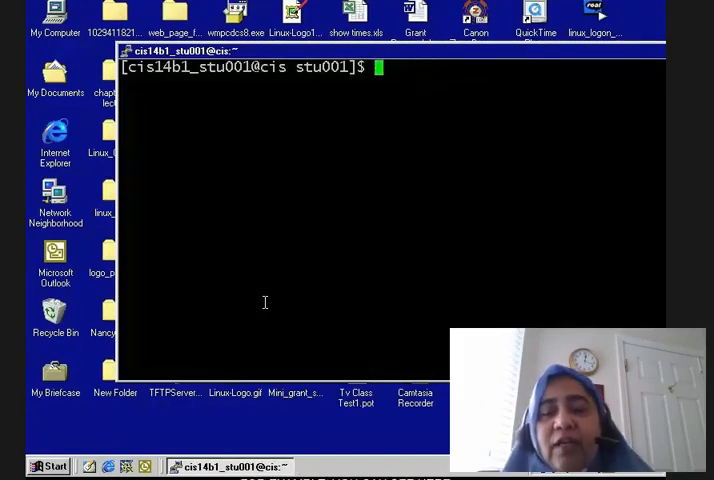
pyautogui.write('clear')
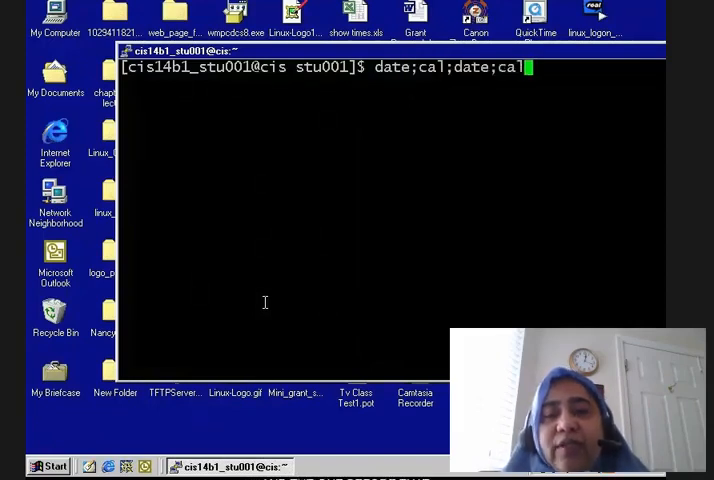
pyautogui.write('clear')
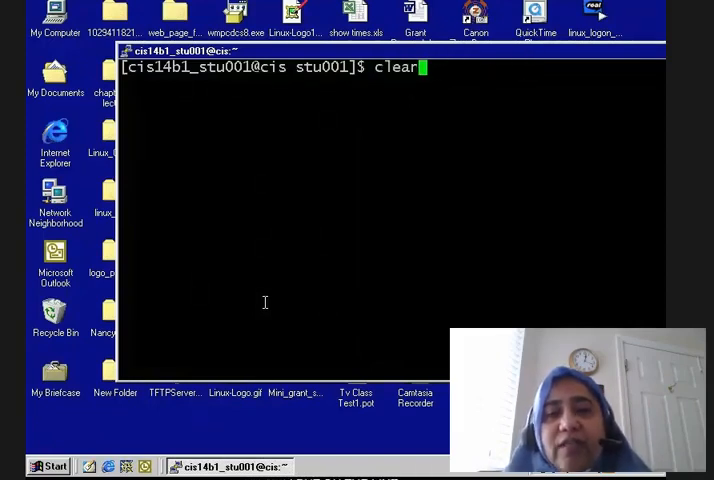
pyautogui.write('date;cal;date')
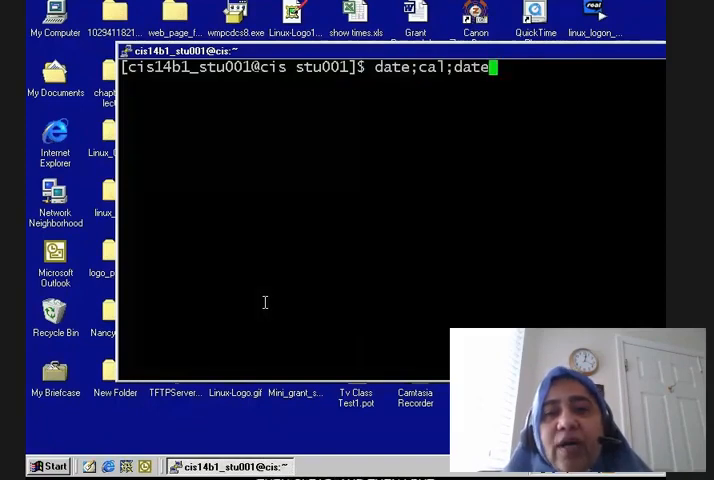
pyautogui.write('clear')
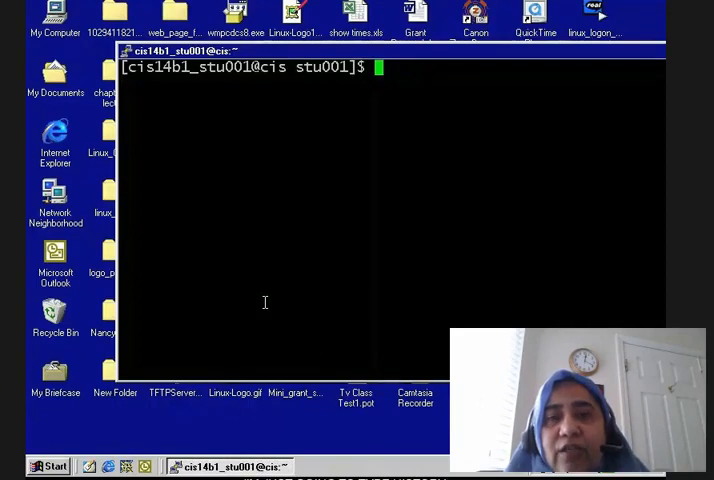
# Step: Run history | more to show the first page of numbered past commands
pyautogui.write('his')
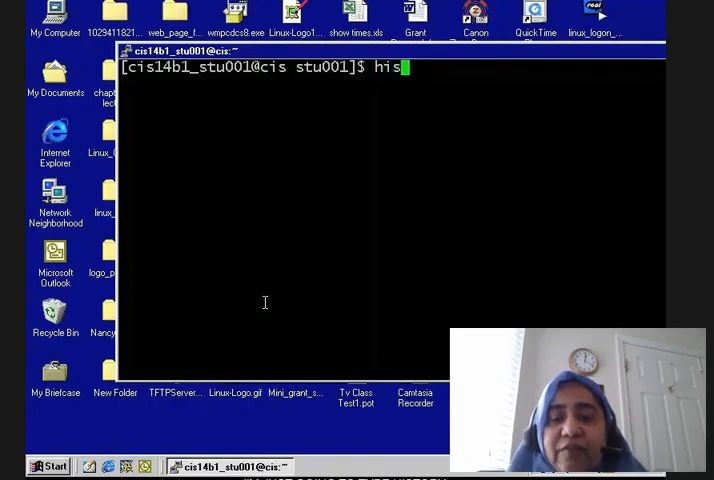
pyautogui.write('tory')
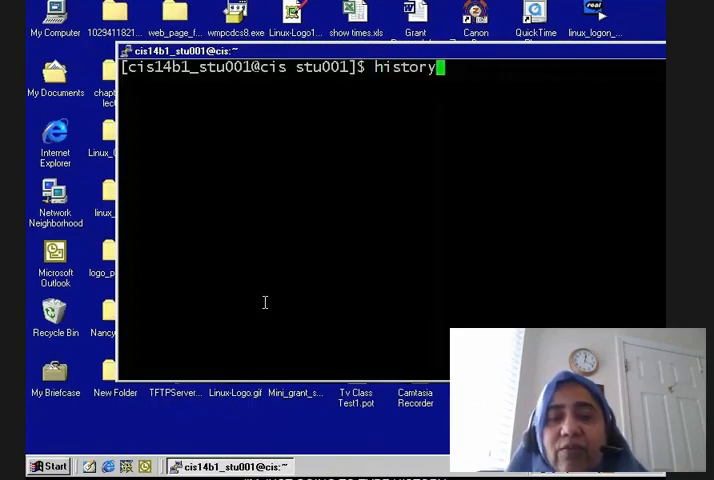
pyautogui.moveTo(450, 67)
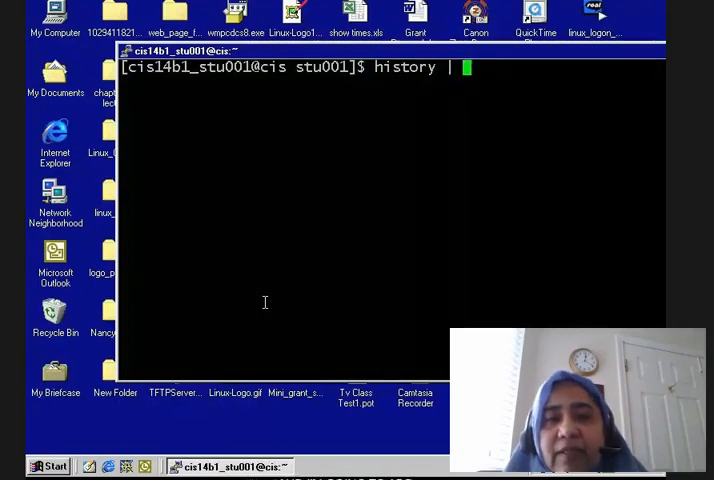
pyautogui.write('more')
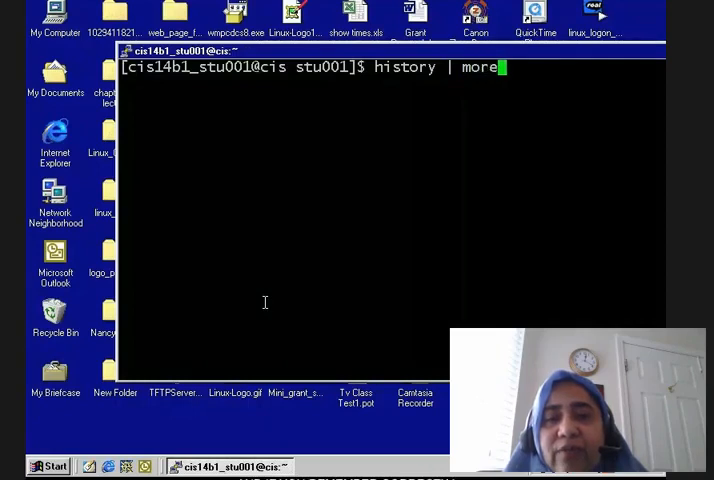
pyautogui.moveTo(200, 175)
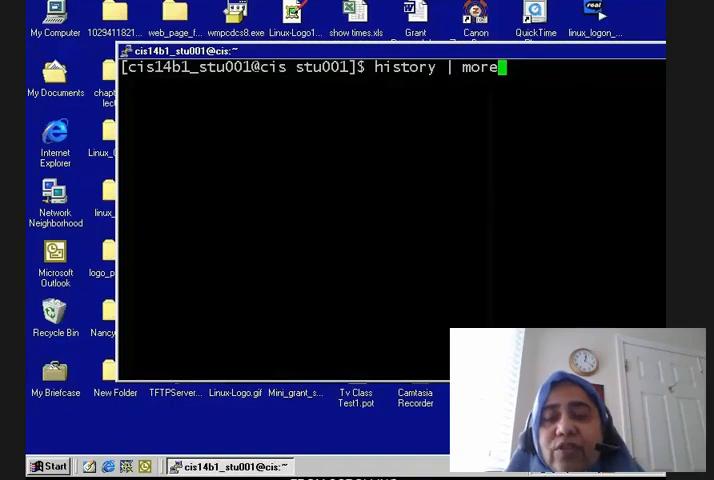
pyautogui.press('Return')
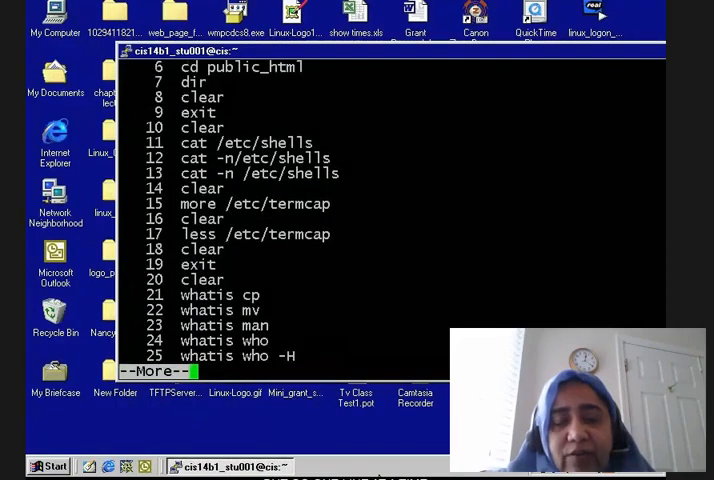
# Step: Page through the history listing to its final entry, 161, returning to the prompt
pyautogui.scroll(-3)
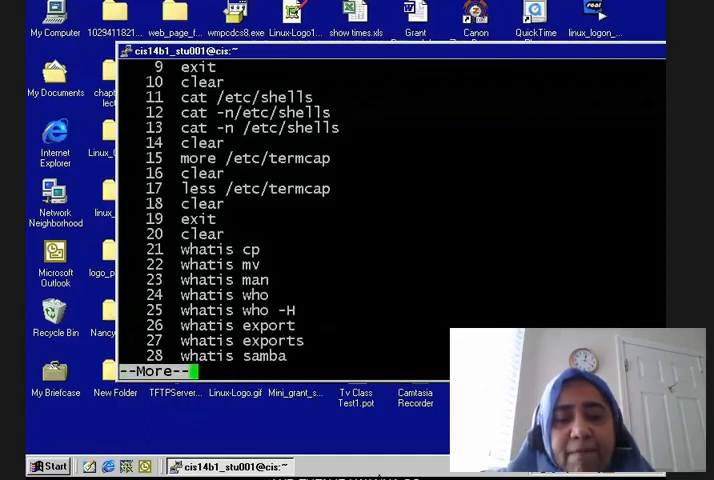
pyautogui.scroll(-3)
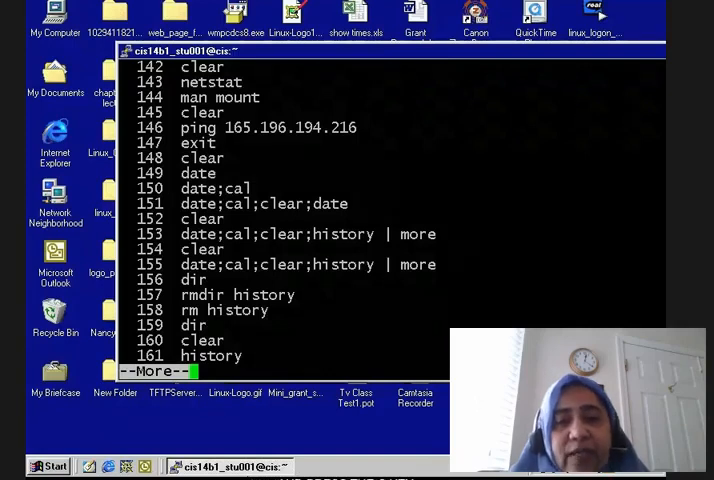
pyautogui.press('space')
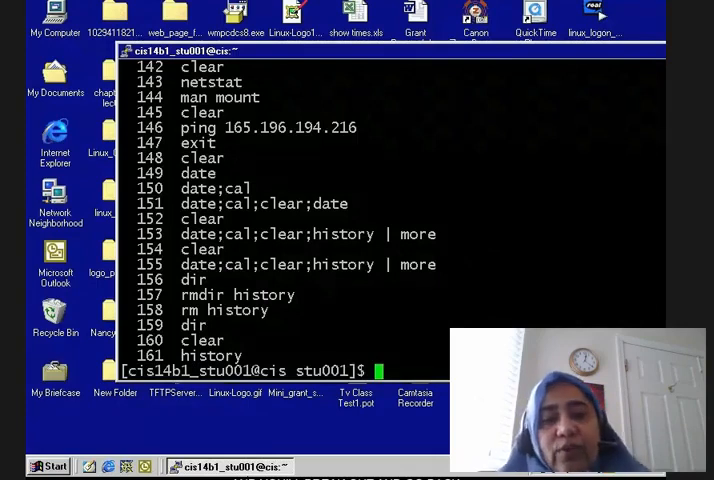
# Step: Clear the screen and rerun history entry 150 with !150, printing the October 2002 calendar
pyautogui.write('clea')
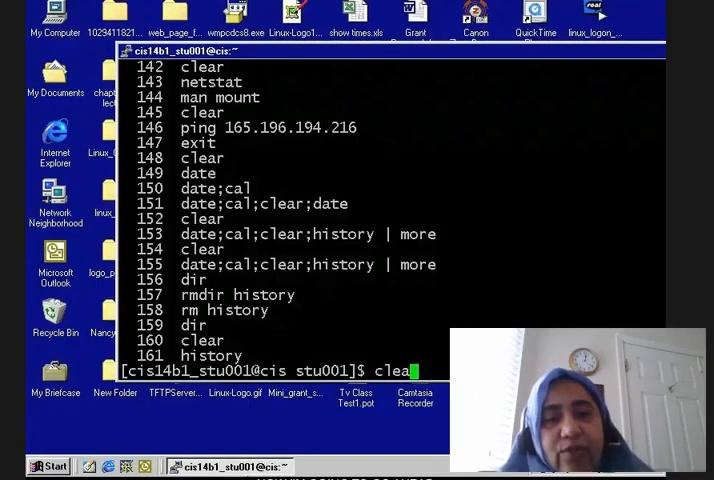
pyautogui.press('Return')
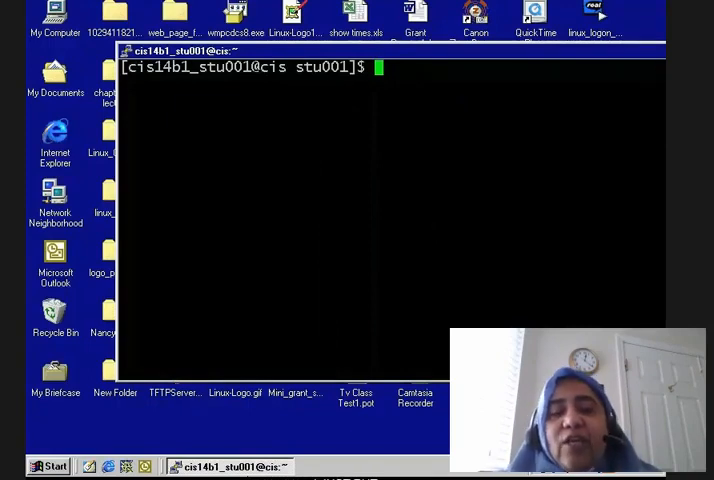
pyautogui.write('!')
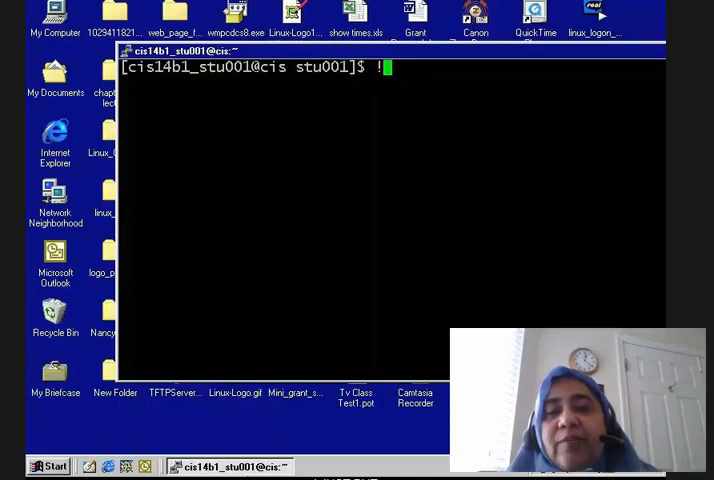
pyautogui.write('1')
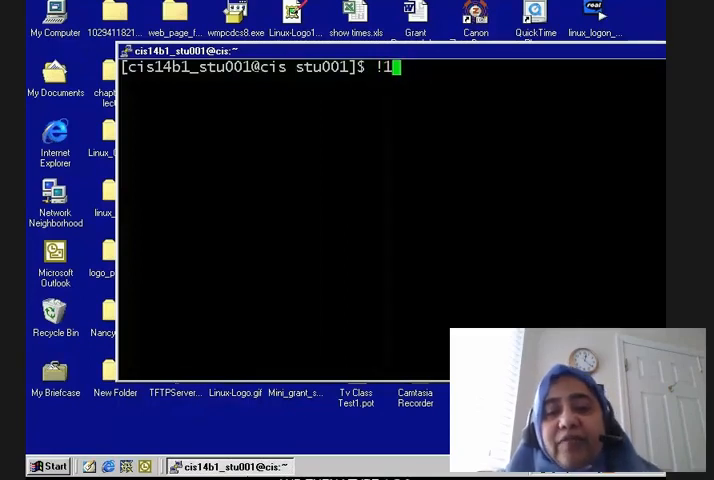
pyautogui.press('Return')
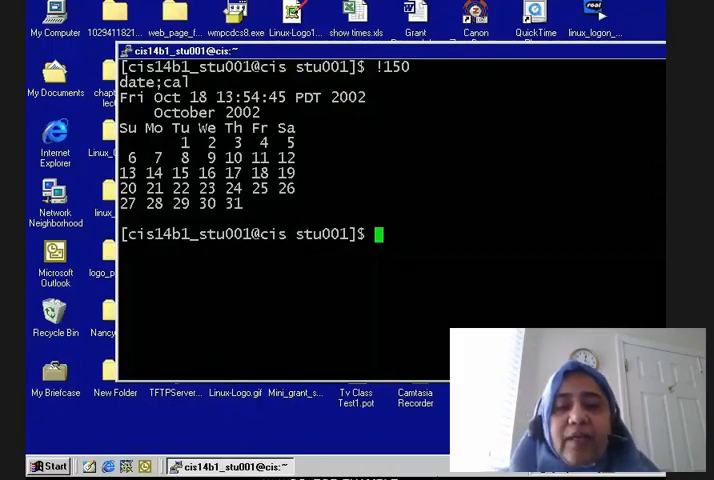
# Step: Run date;cal;date to print a timestamp, the October 2002 calendar, and another timestamp
pyautogui.write('date;cal')
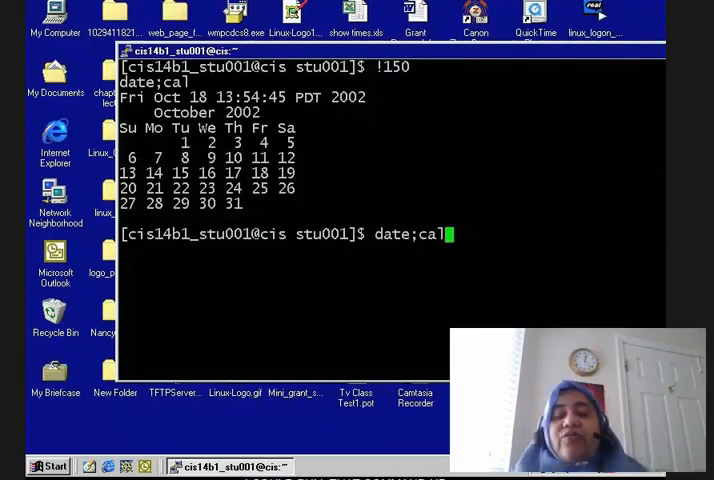
pyautogui.write(';')
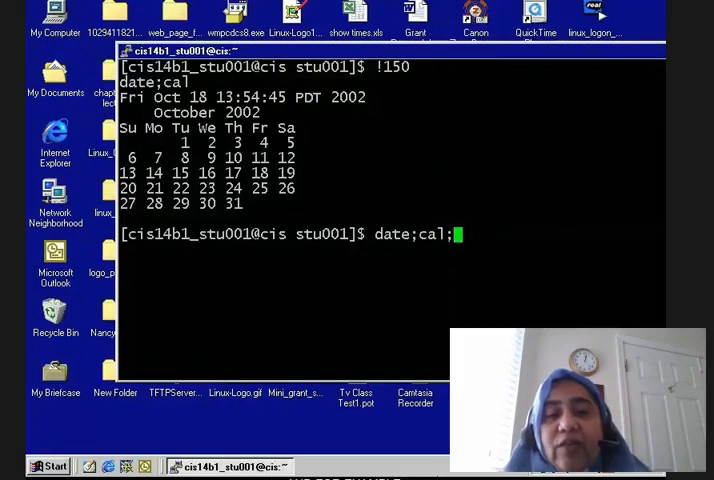
pyautogui.write('dat')
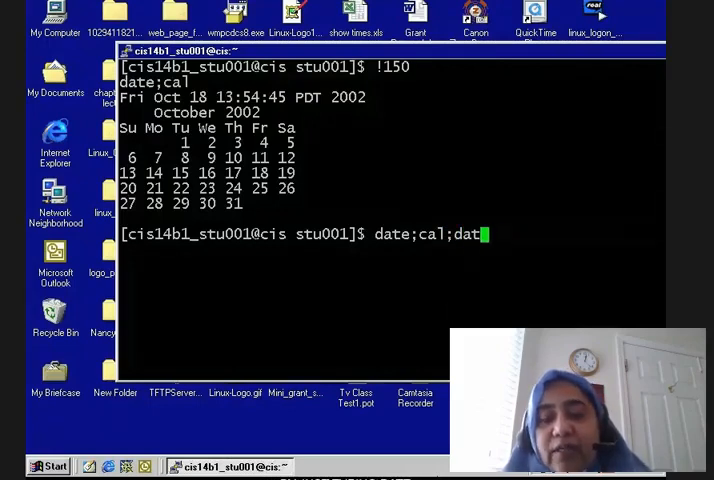
pyautogui.press('Return')
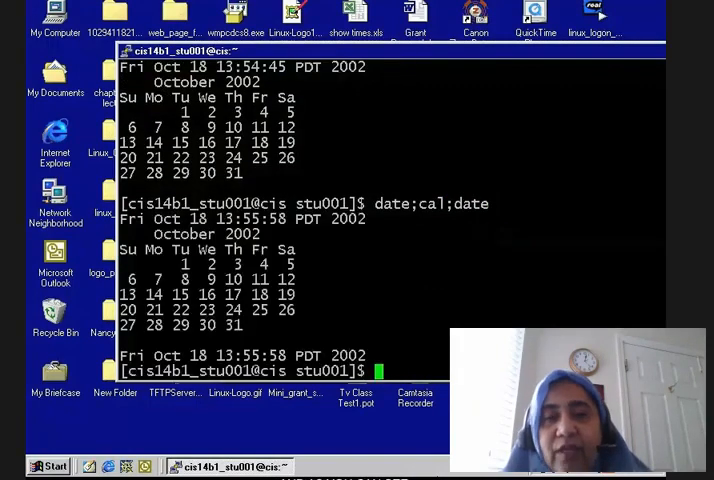